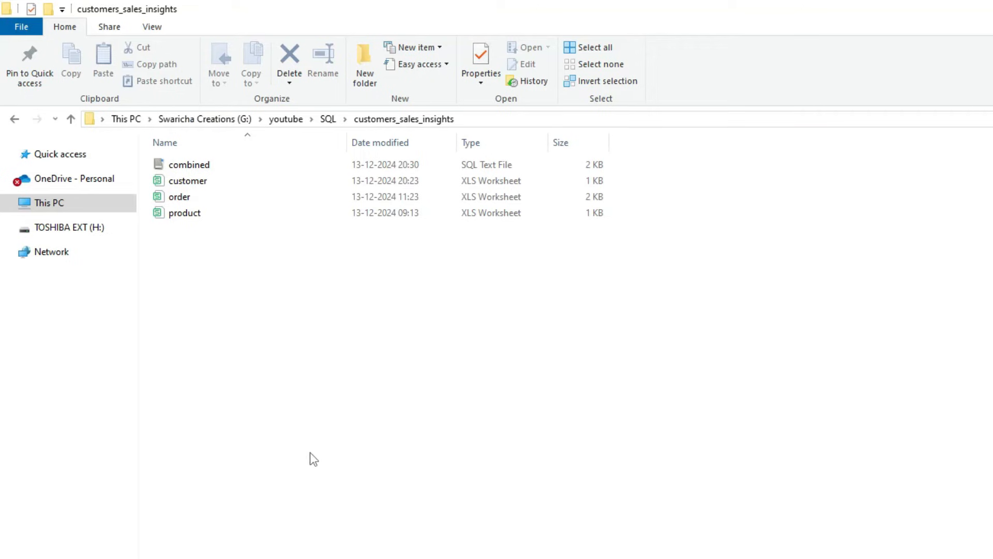
Review the customers_sales_insights folder, then bring up the sales_analysis GitHub repository page
left_click(180, 197)
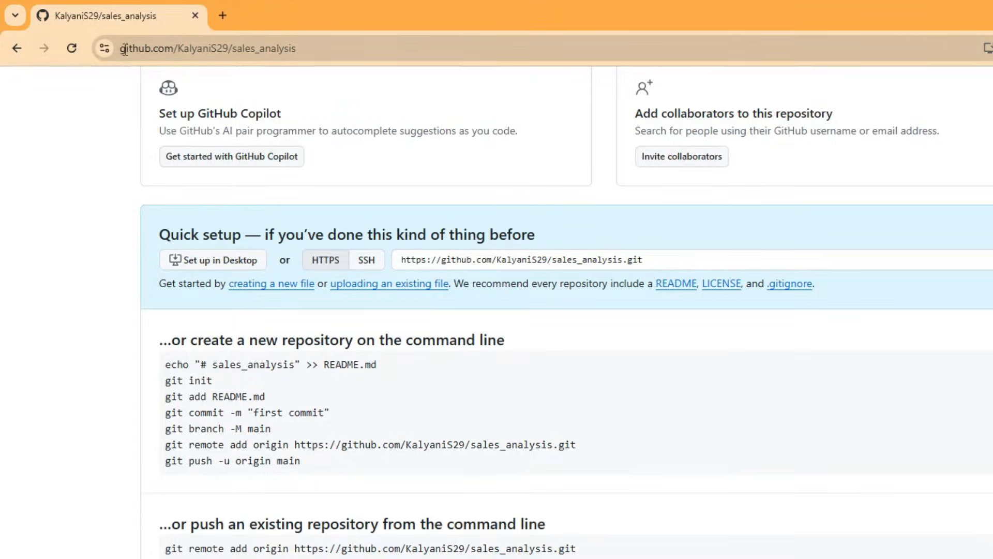
scroll("up", 3)
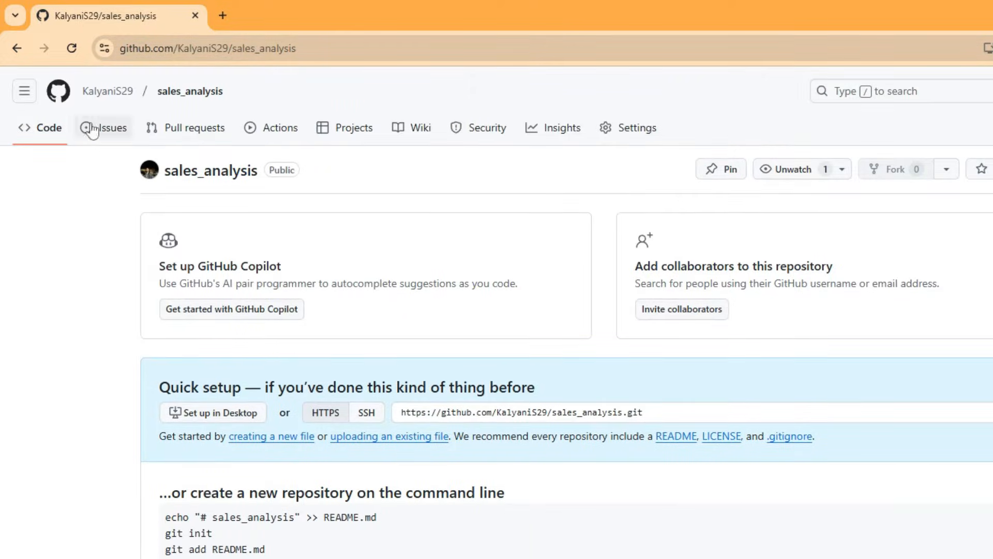
Go to the GitHub home dashboard and start a new repository
left_click(24, 91)
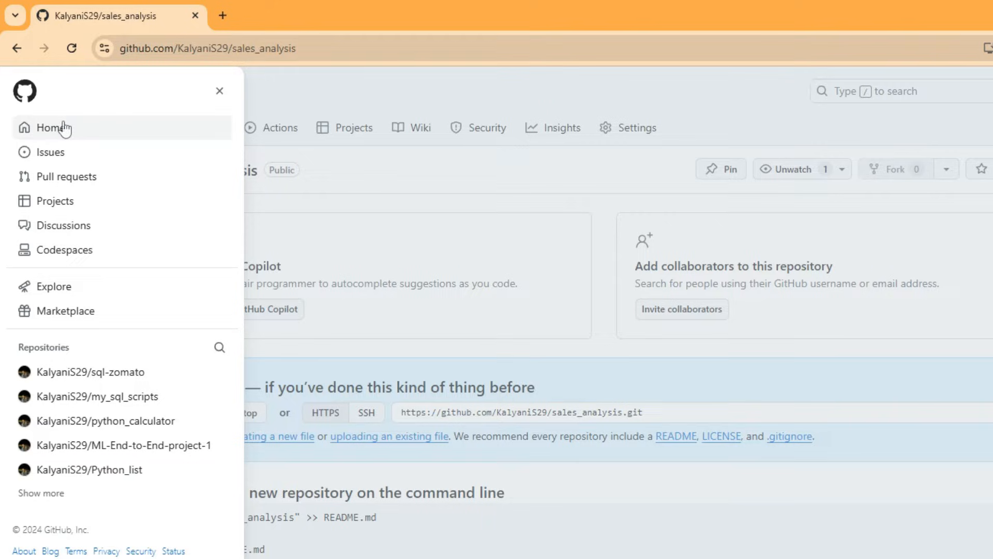
left_click(51, 128)
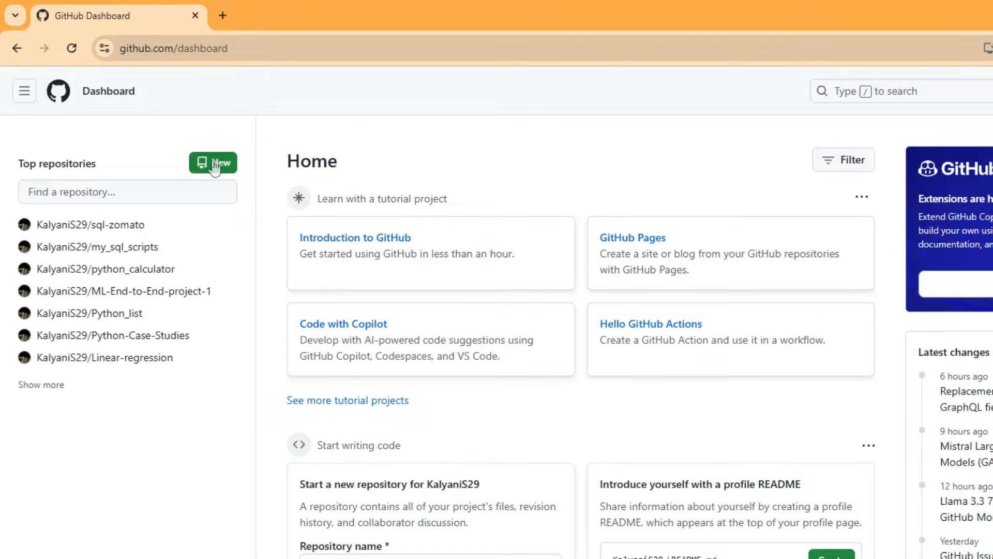
left_click(212, 163)
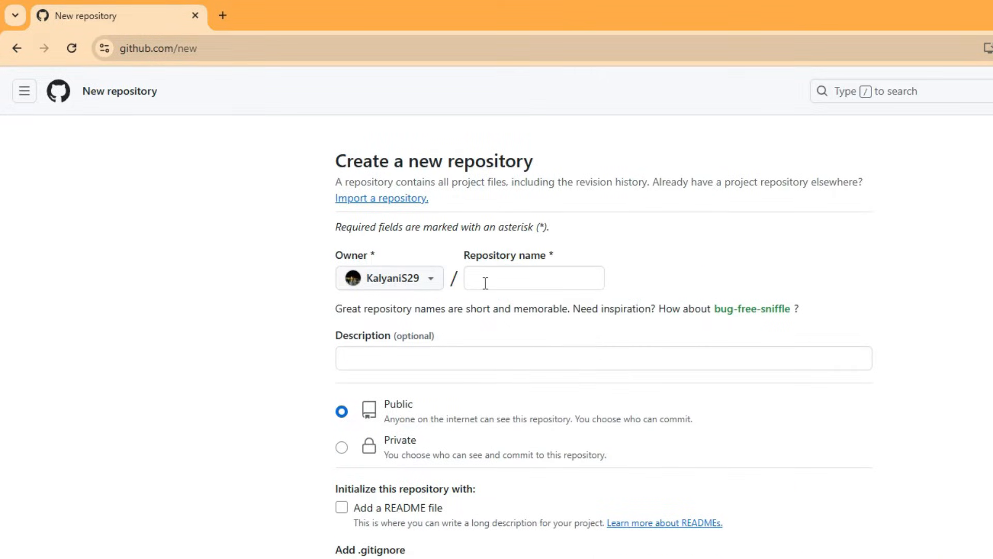
Name the repository SQL_SALES, keep it public, and create it
left_click(533, 278)
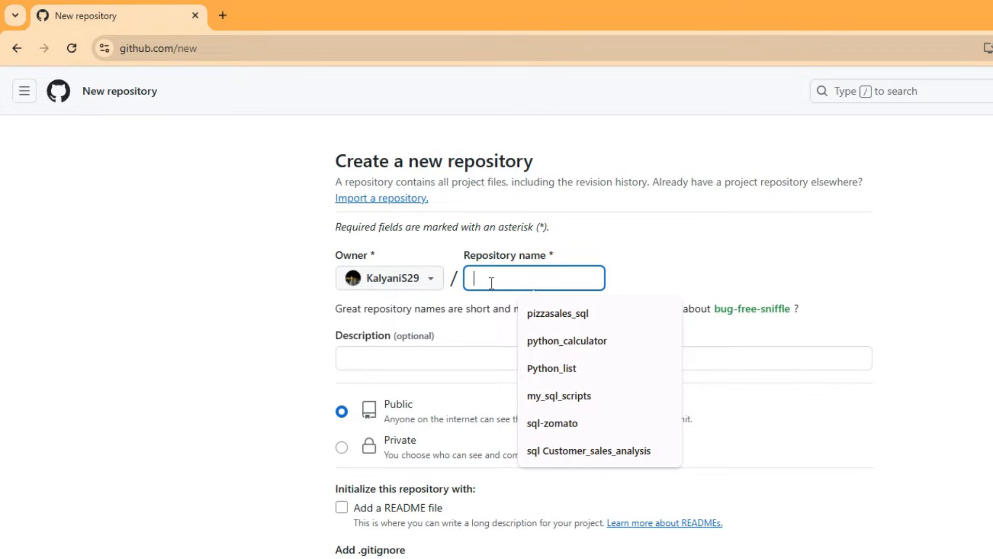
type("SQL_SALES")
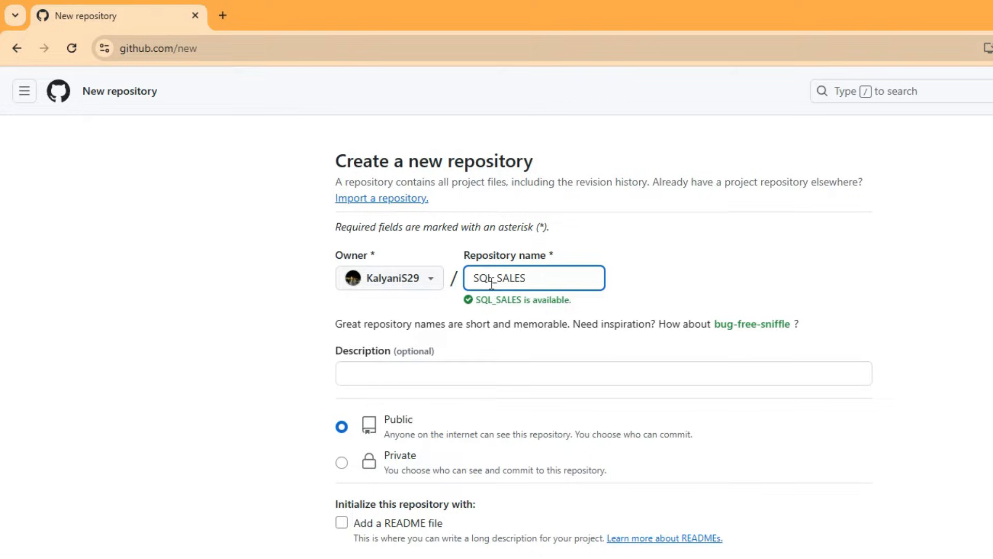
scroll("down", 3)
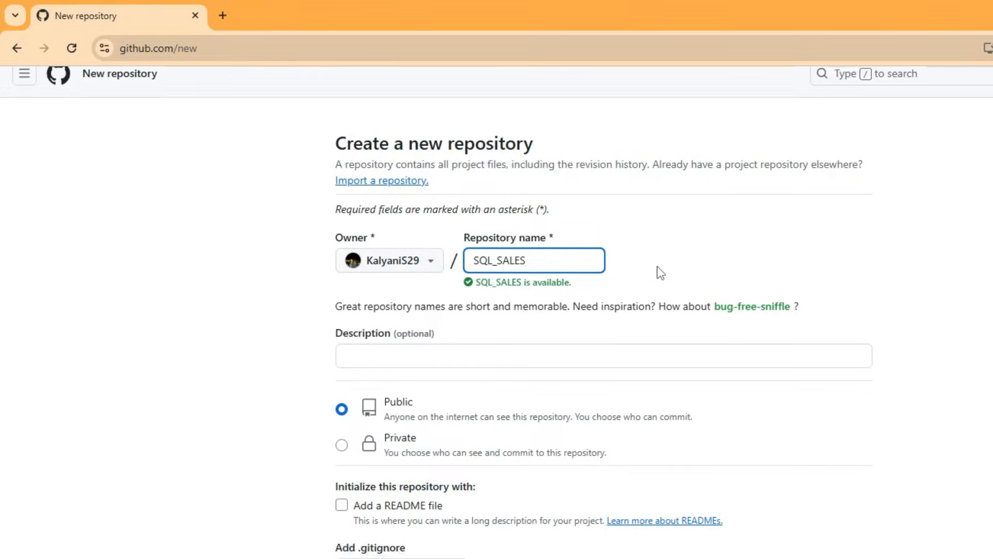
scroll("down", 3)
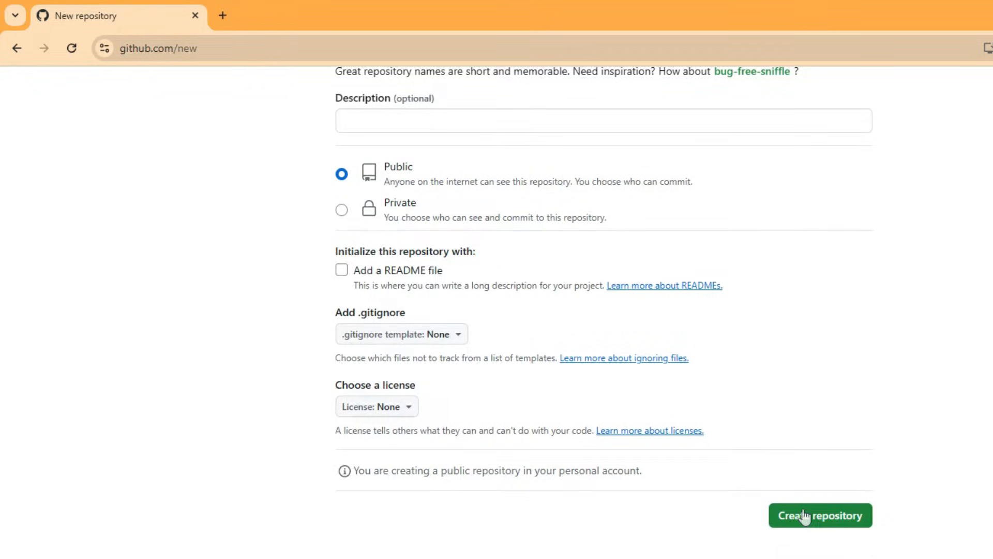
left_click(819, 515)
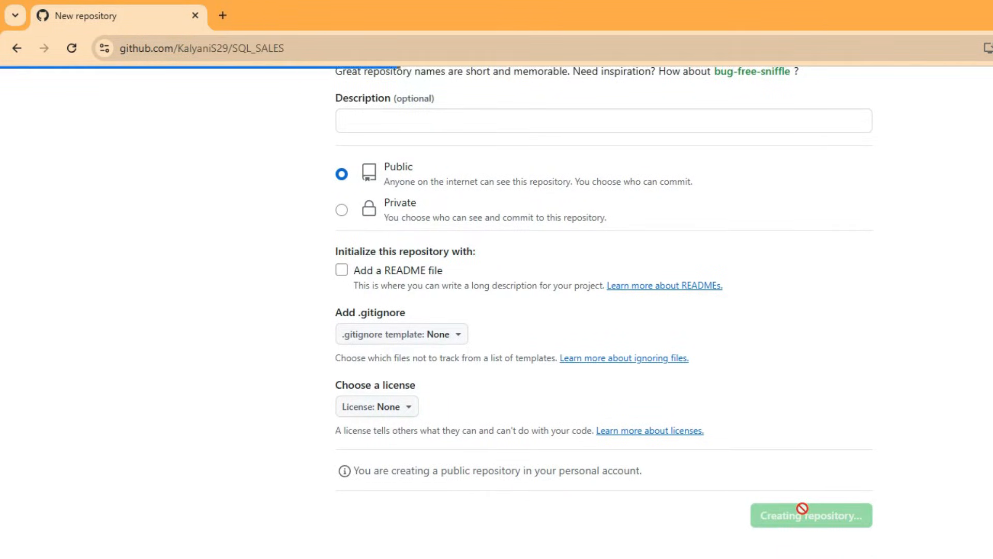
Launch Command Prompt from Windows search
left_click(811, 514)
type("CM")
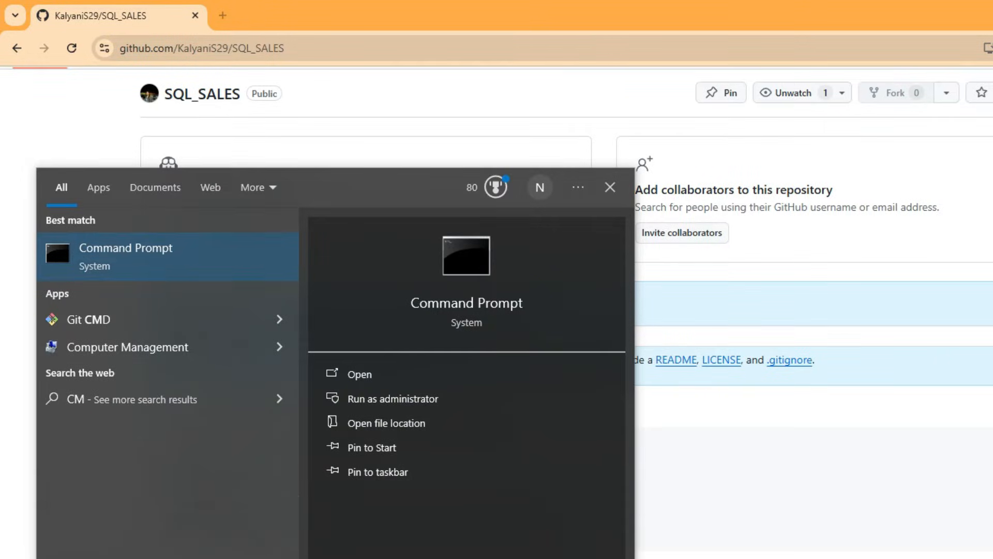
left_click(358, 373)
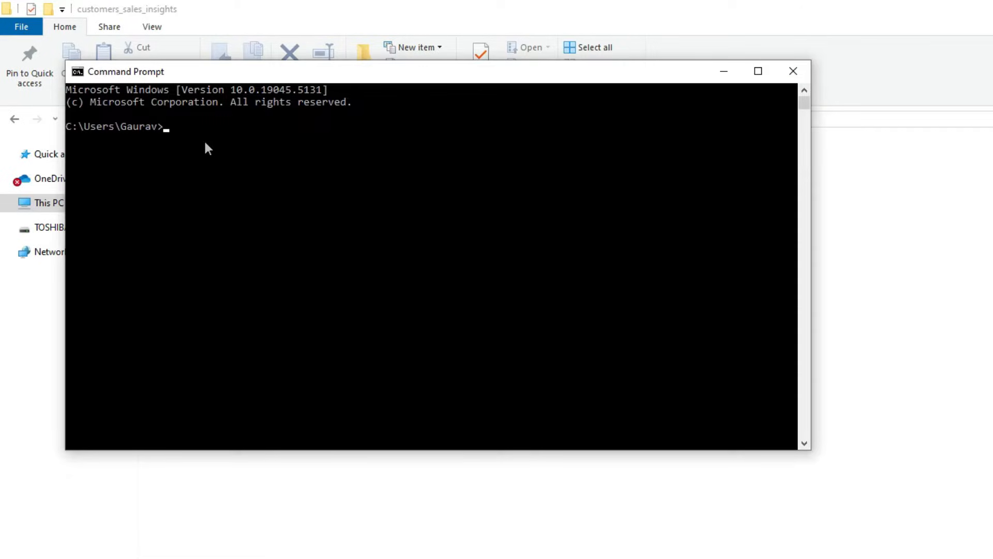
Change directory to G:\youtube\SQL\customers_sales_insights and switch to the G: drive
type("CD")
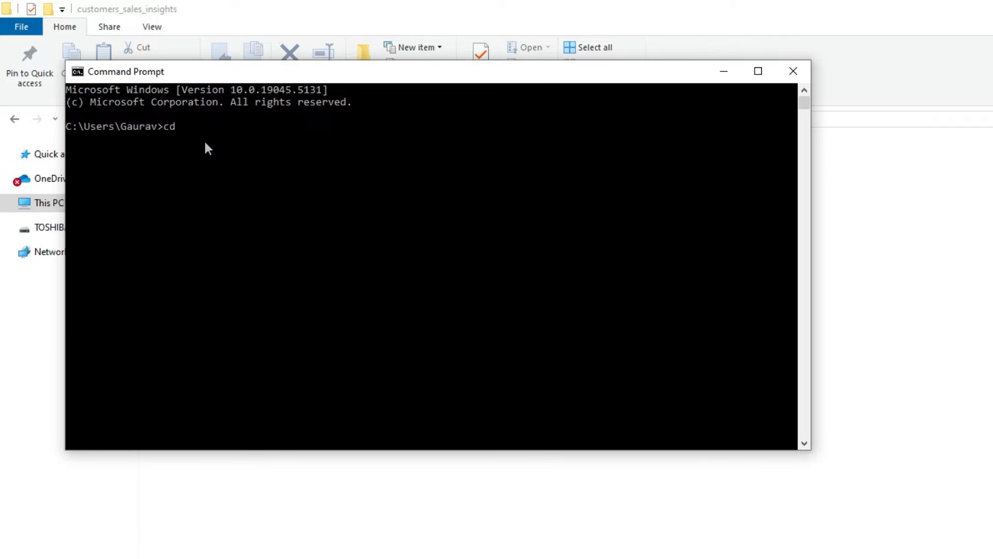
type("G:\\youtube\\SQL\\customers_sales_insights")
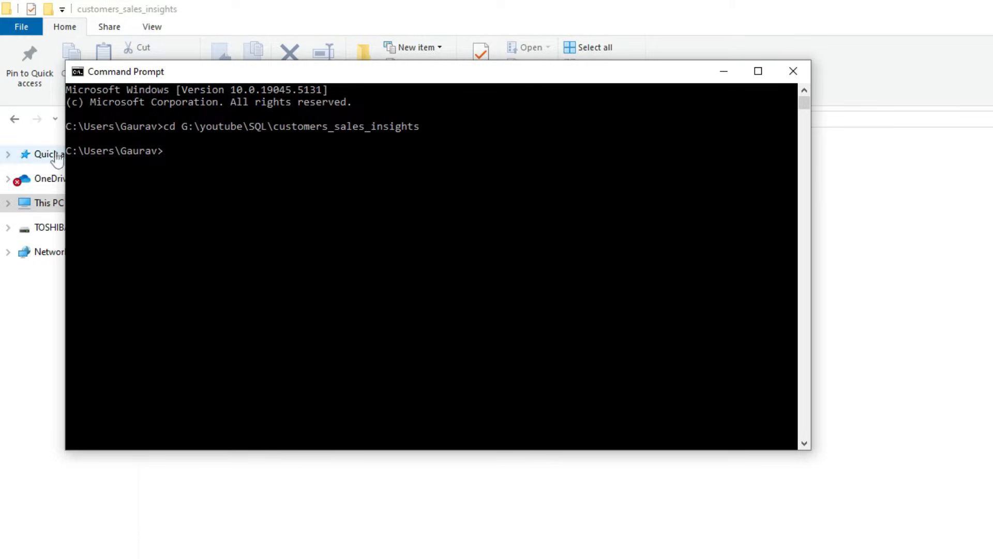
type("g:")
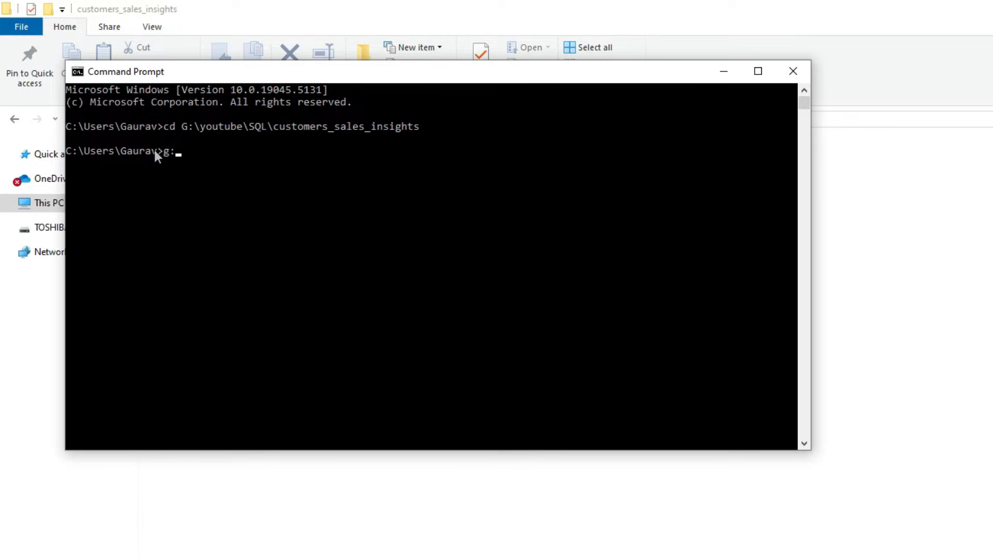
key("enter")
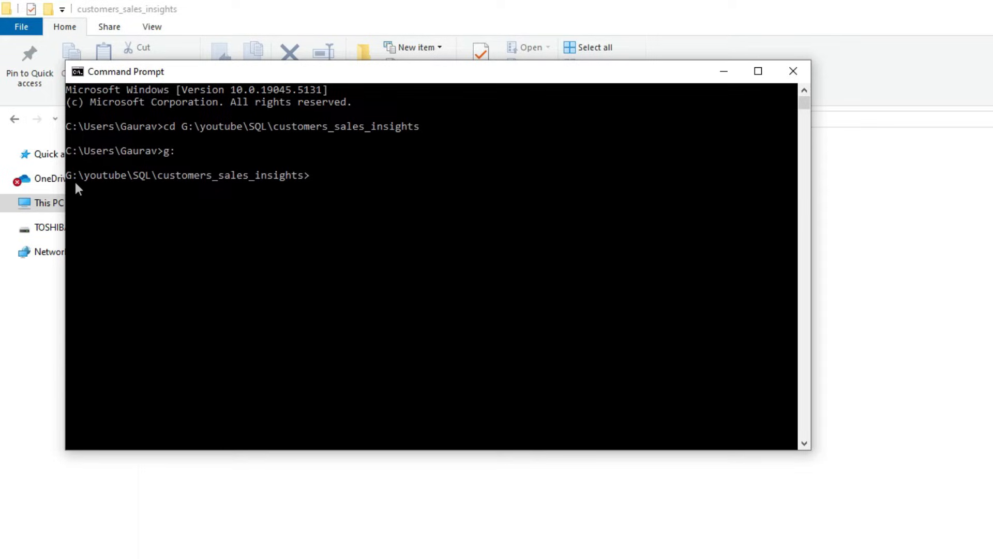
mouse_move(324, 191)
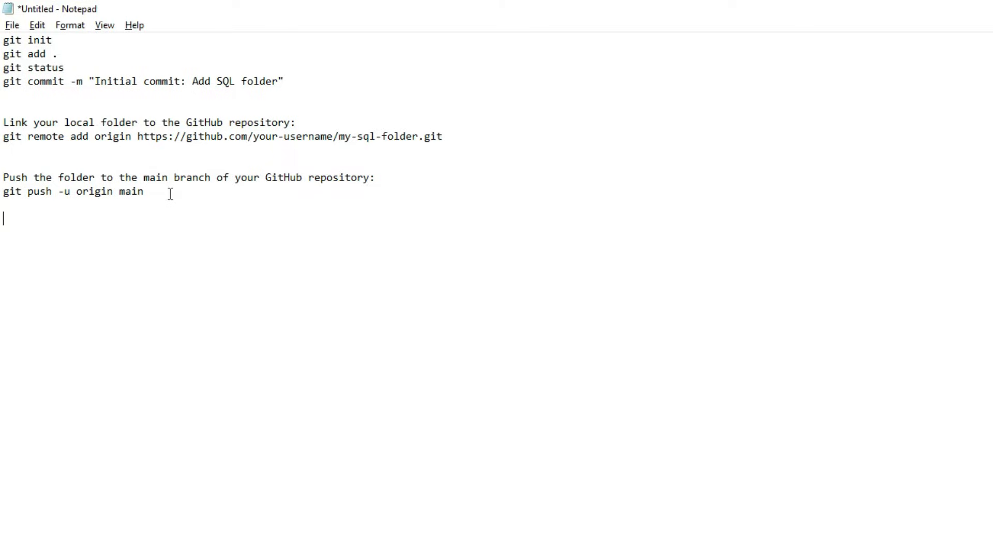
mouse_move(150, 196)
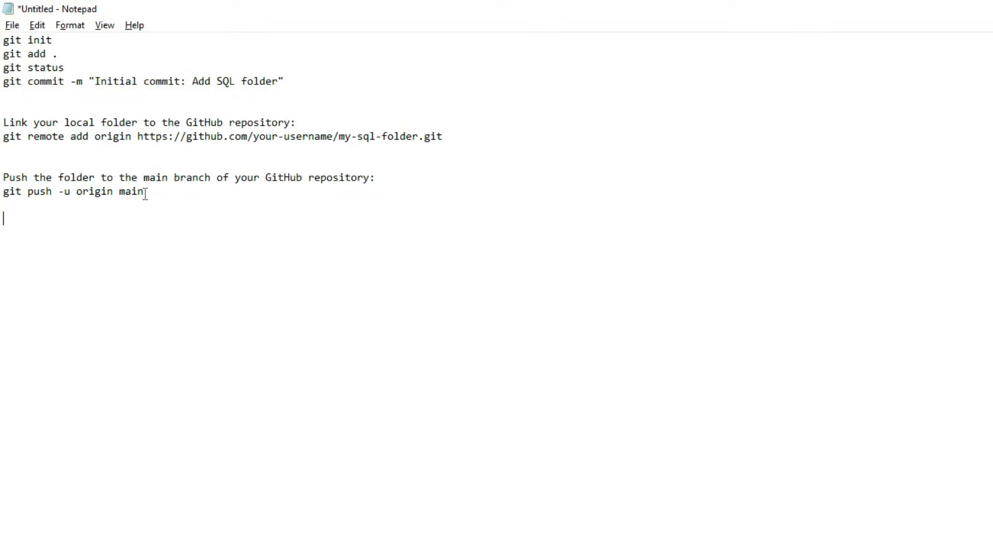
Select the 'git init' command in the Notepad notes
double_click(11, 40)
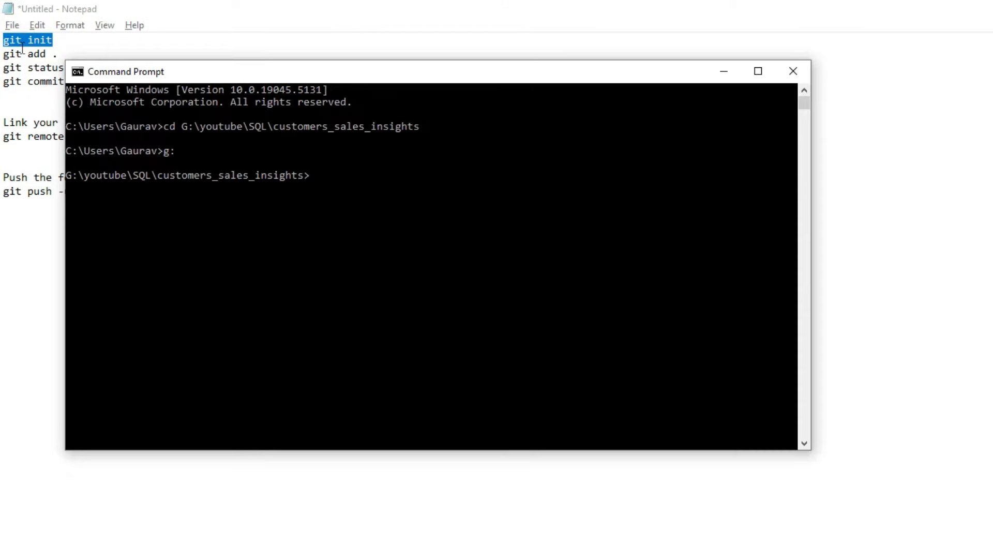
Run git init, git add . and git status, then enter 'Initial commit: Add SQL folder'
type("git init")
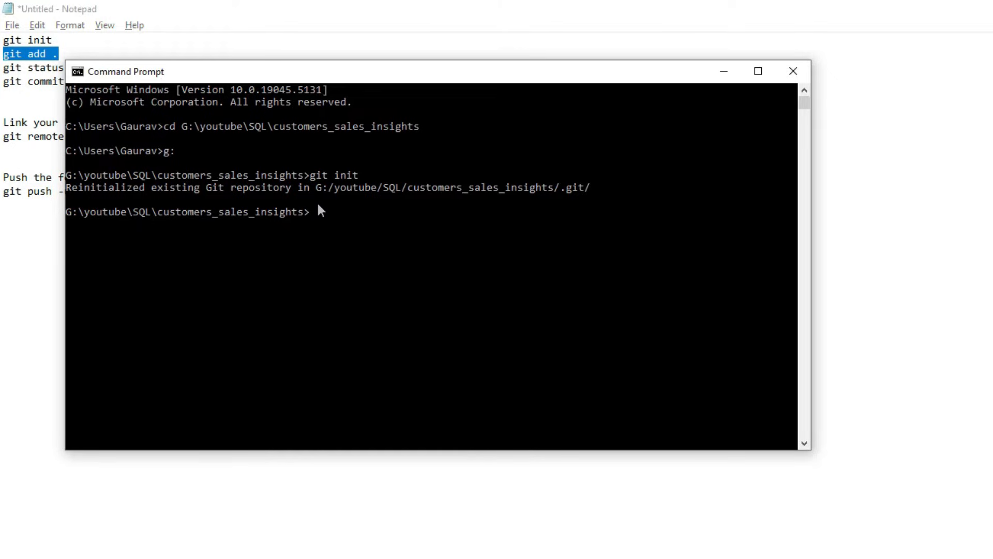
type("git add .")
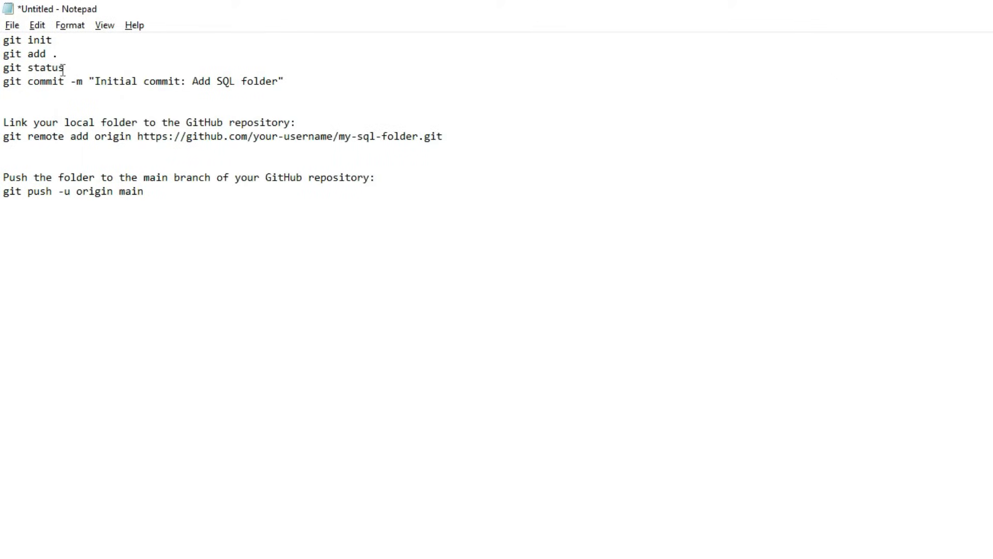
double_click(33, 68)
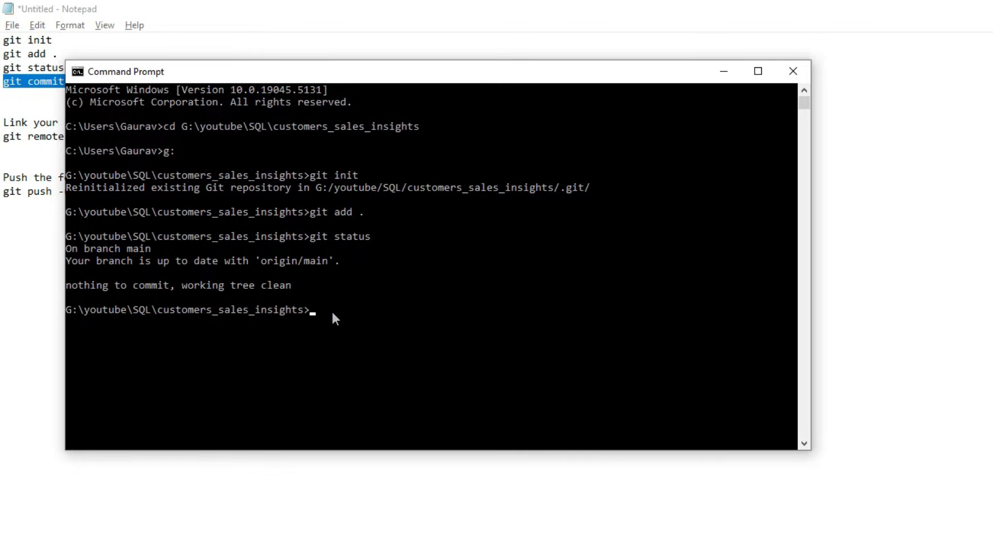
type("git commit -m \"Initial commit: Add SQL folder\"")
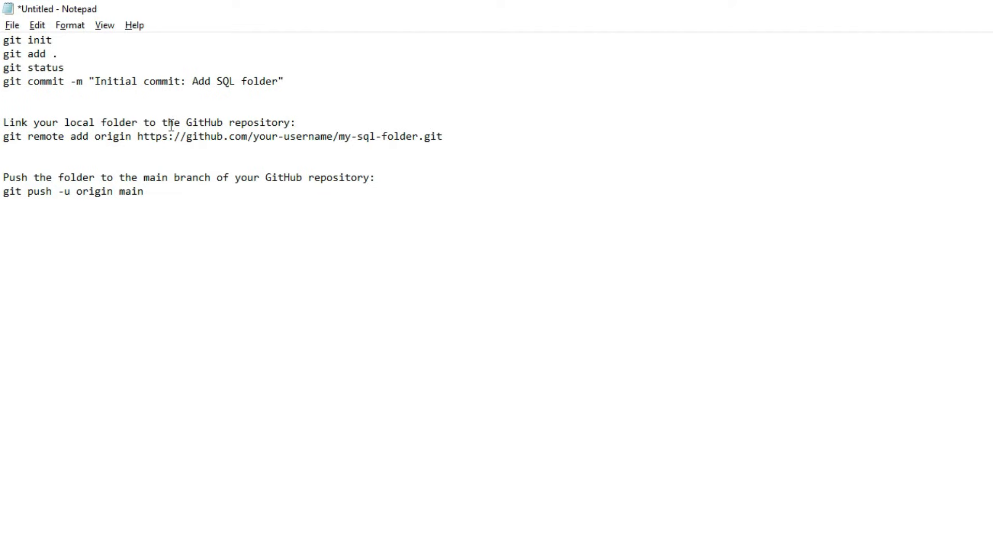
mouse_move(150, 139)
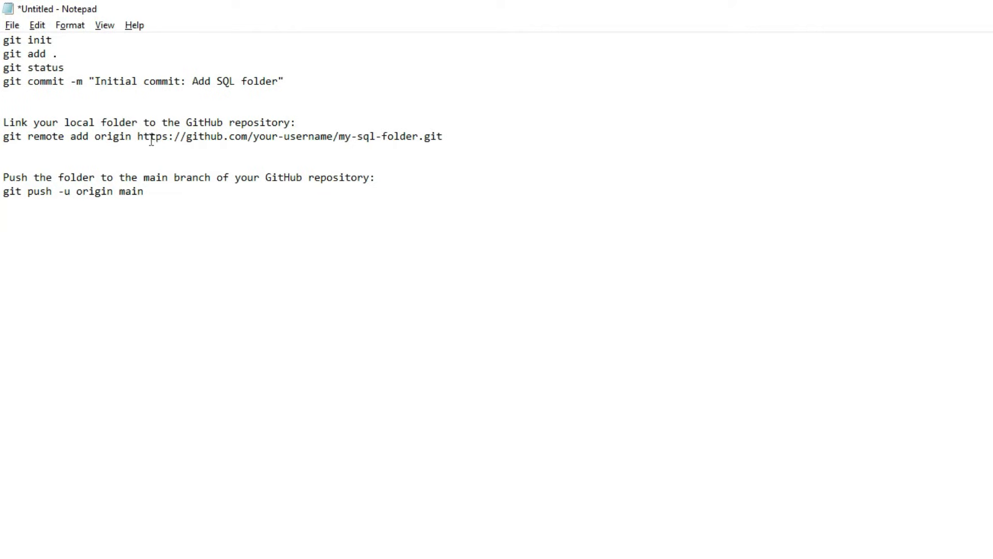
Select the SQL_SALES HTTPS URL on the GitHub quick setup page
left_click_drag(137, 137, 443, 136)
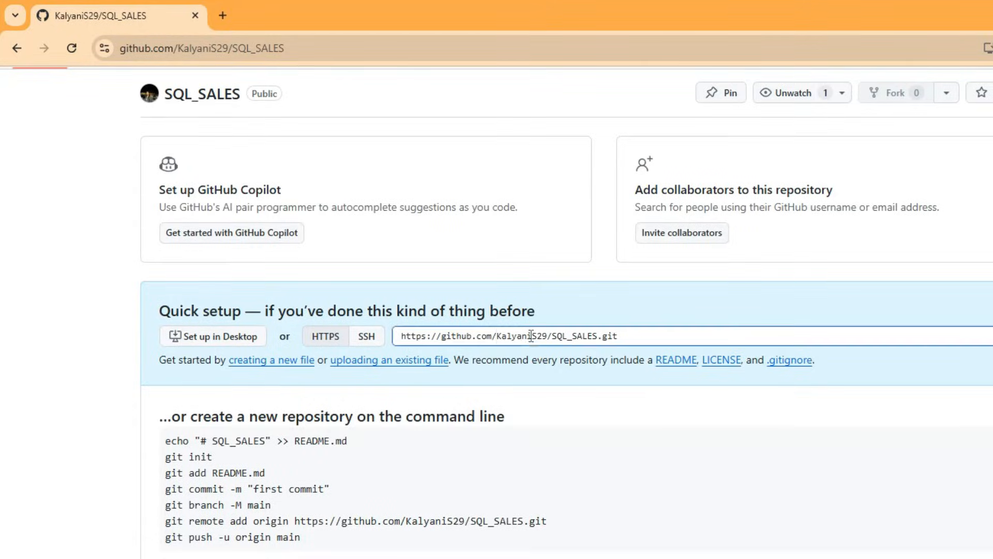
triple_click(507, 336)
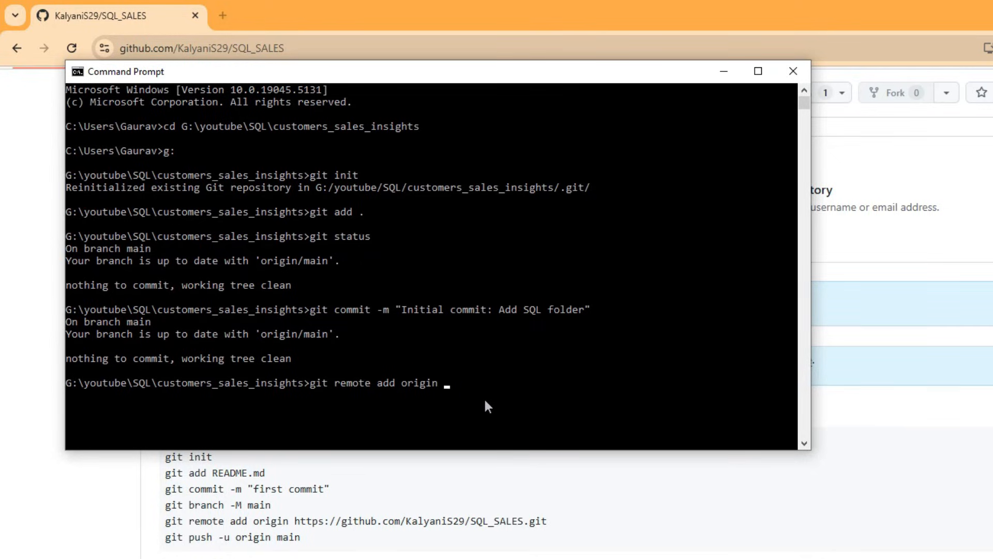
type("https://github.com/KalyaniS29/SQL_SALES.git")
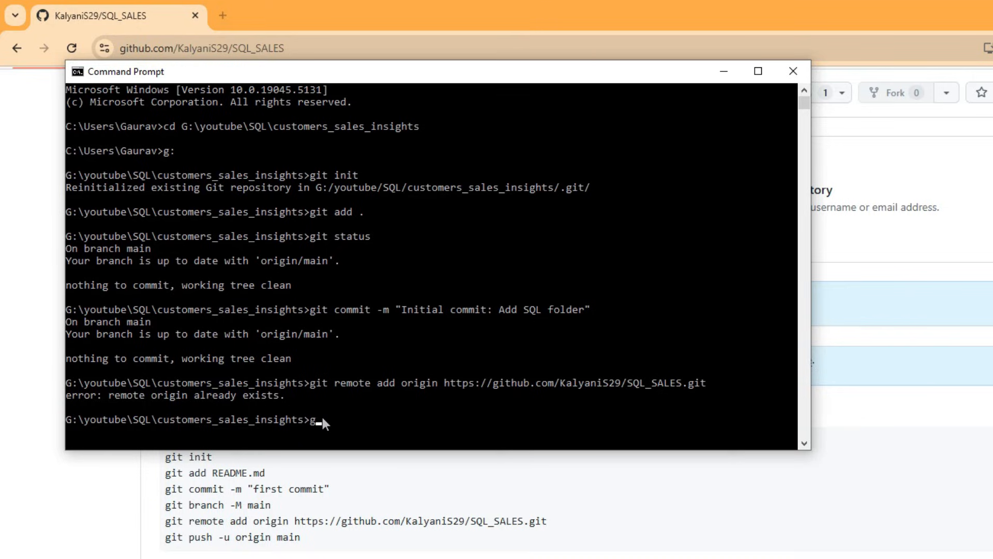
type("it remote remove origin")
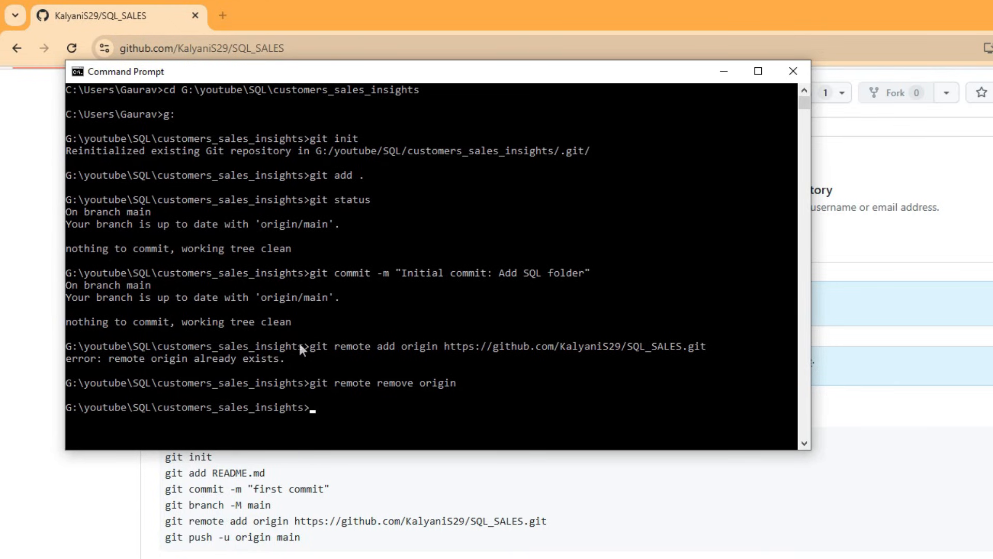
left_click_drag(310, 346, 706, 346)
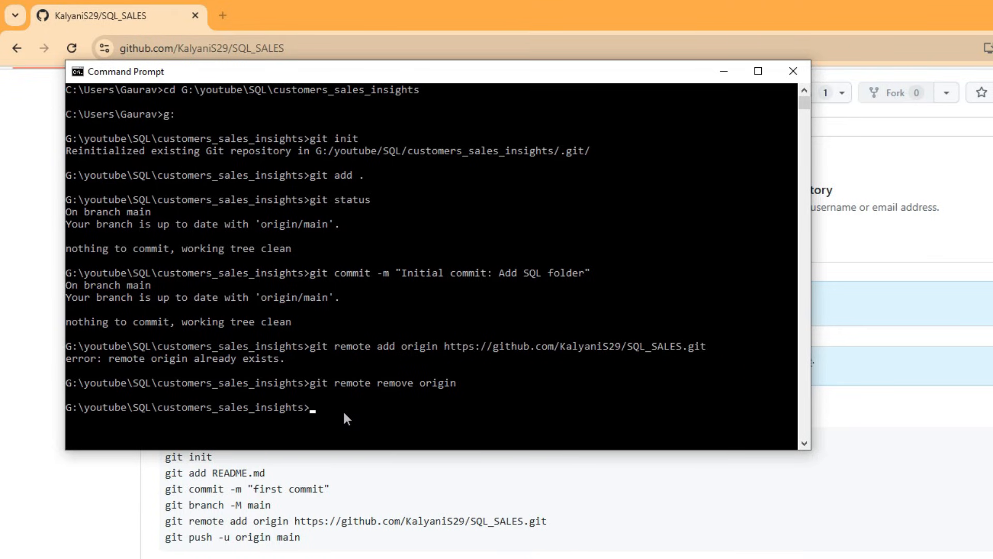
type("git remote add origin https://github.com/KalyaniS29/SQL_SALES.git")
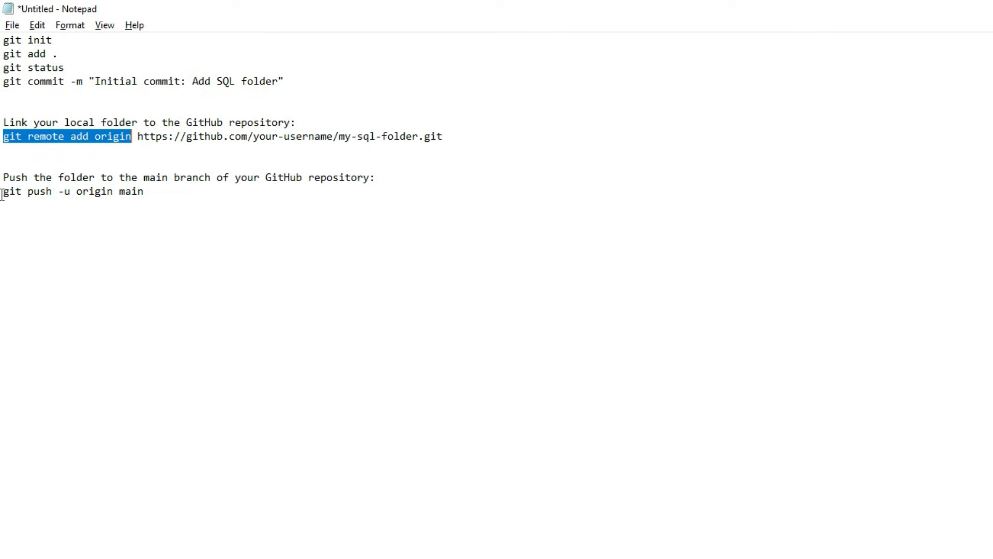
Push branch main to origin with git push -u origin main
double_click(70, 192)
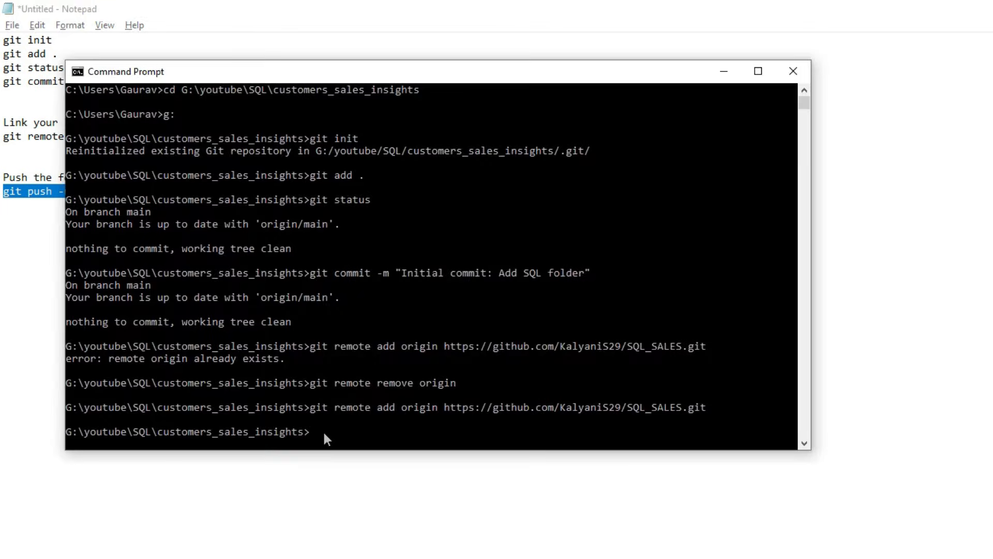
type("git push -u origin main")
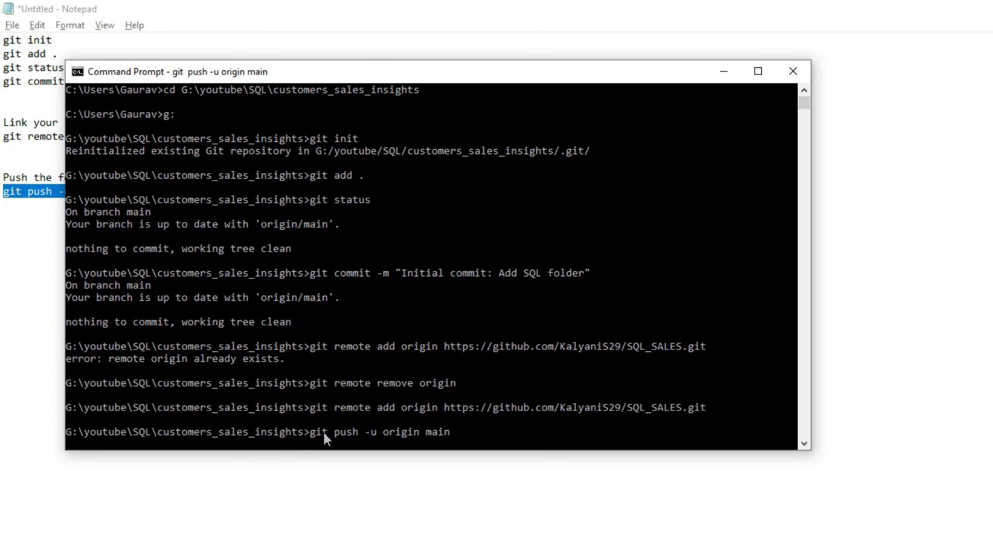
key("enter")
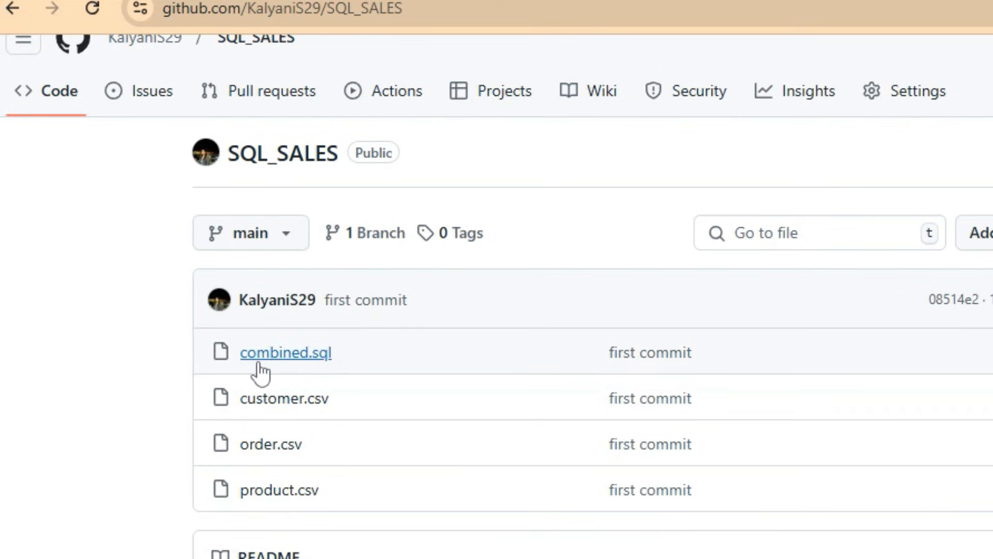
mouse_move(291, 443)
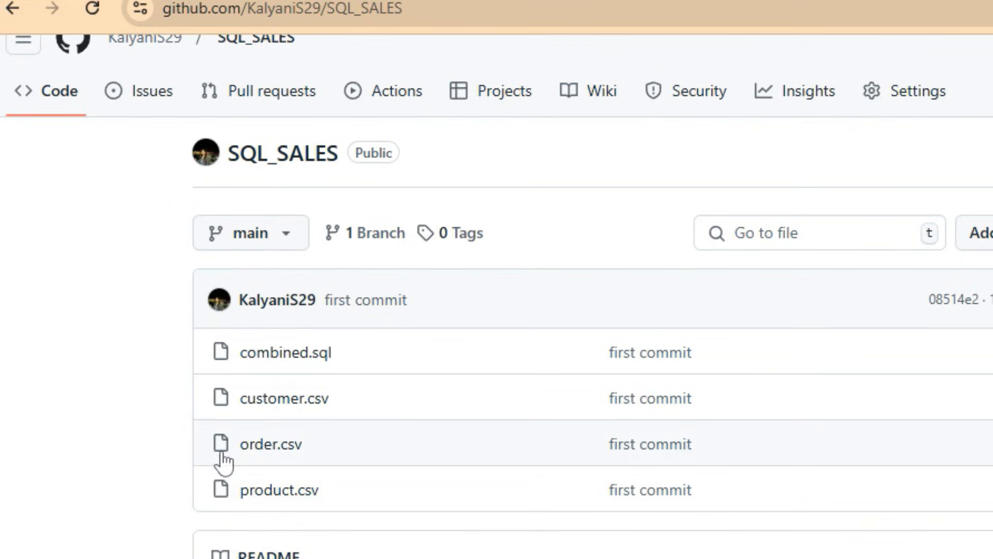
mouse_move(228, 417)
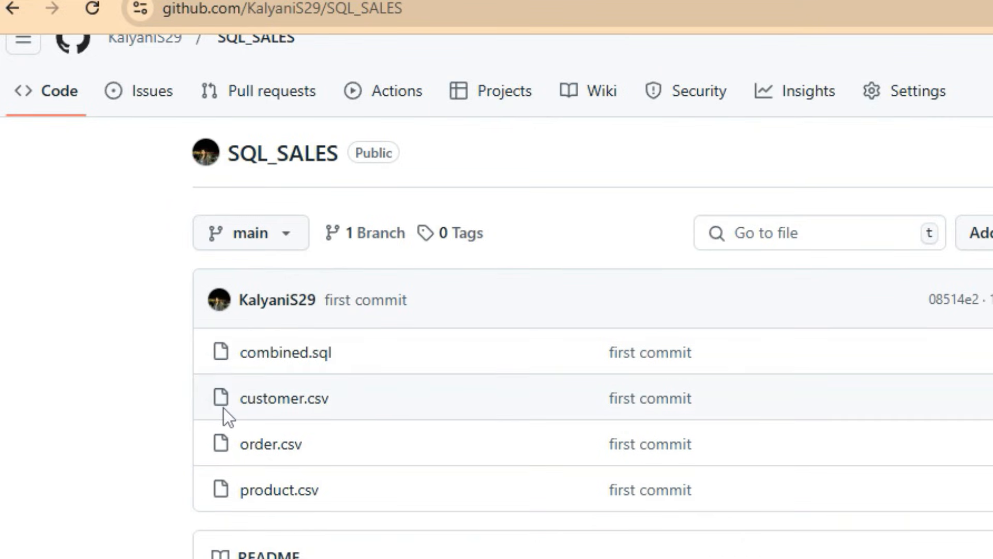